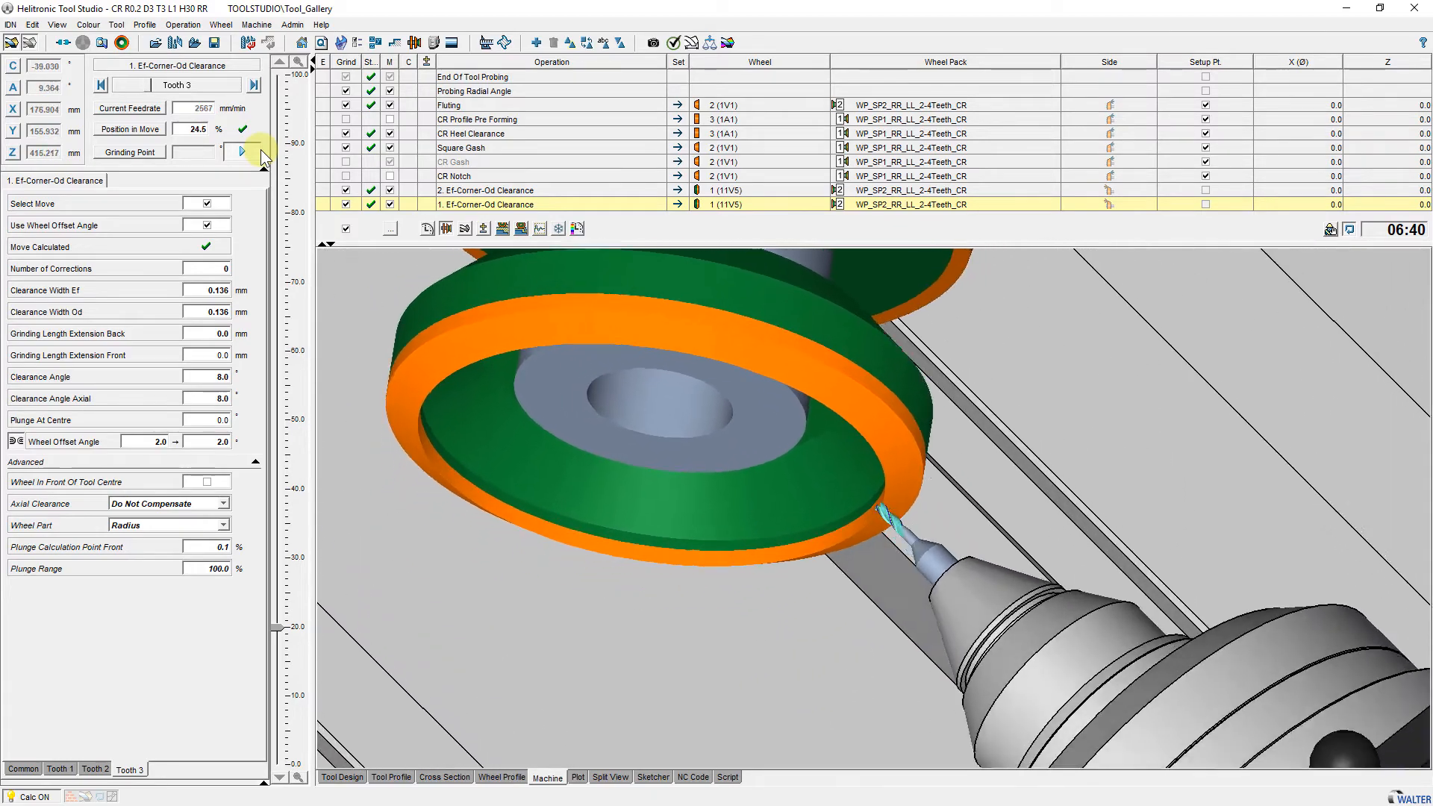
Give both Ef-Corner-Od Clearance rows X(Ø) 0.02 and Z -0.02, and pick Facetting_OnePass_Measure to load.
{"action": "left_click", "coordinate": [610, 778]}
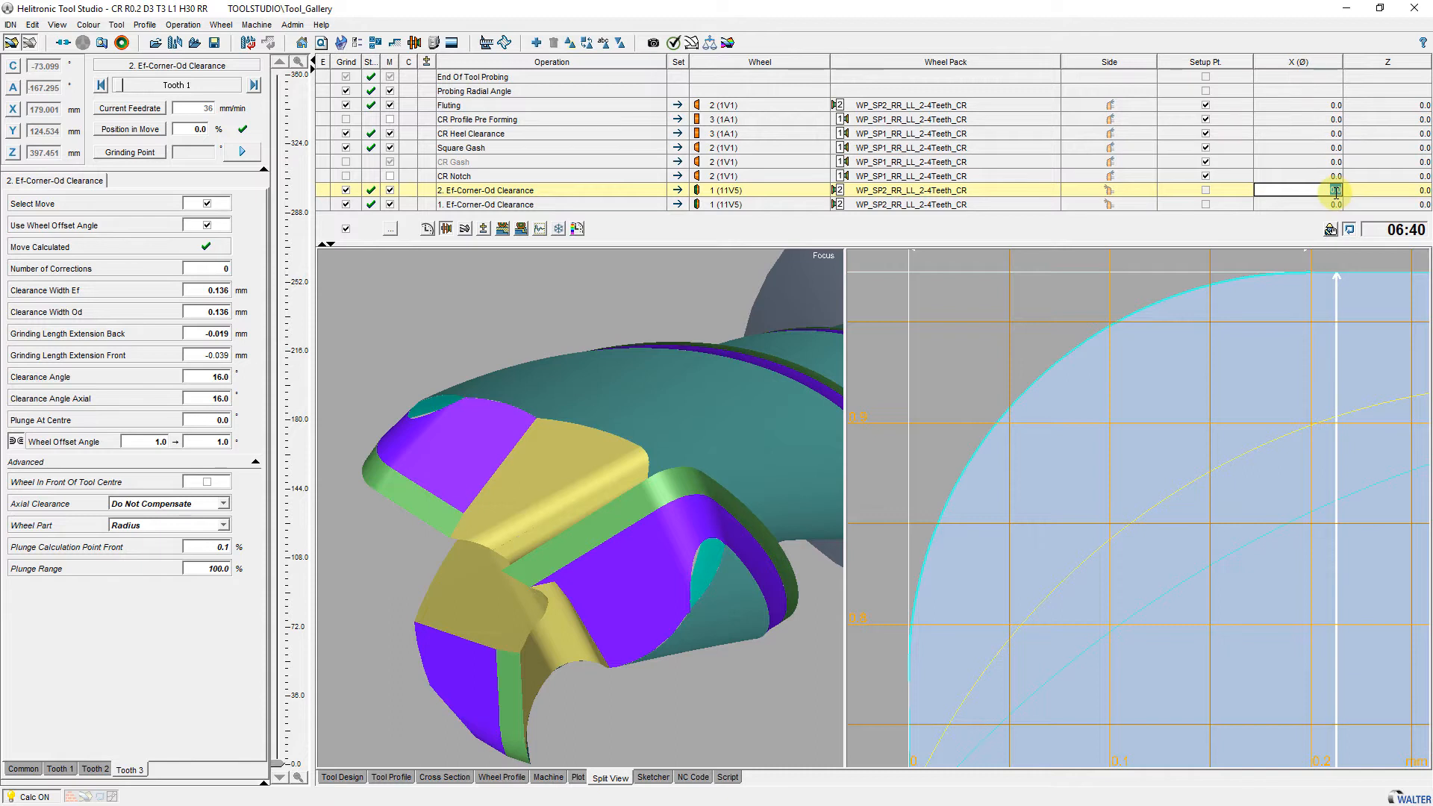
{"action": "left_click", "coordinate": [484, 204]}
{"action": "type", "text": "2"}
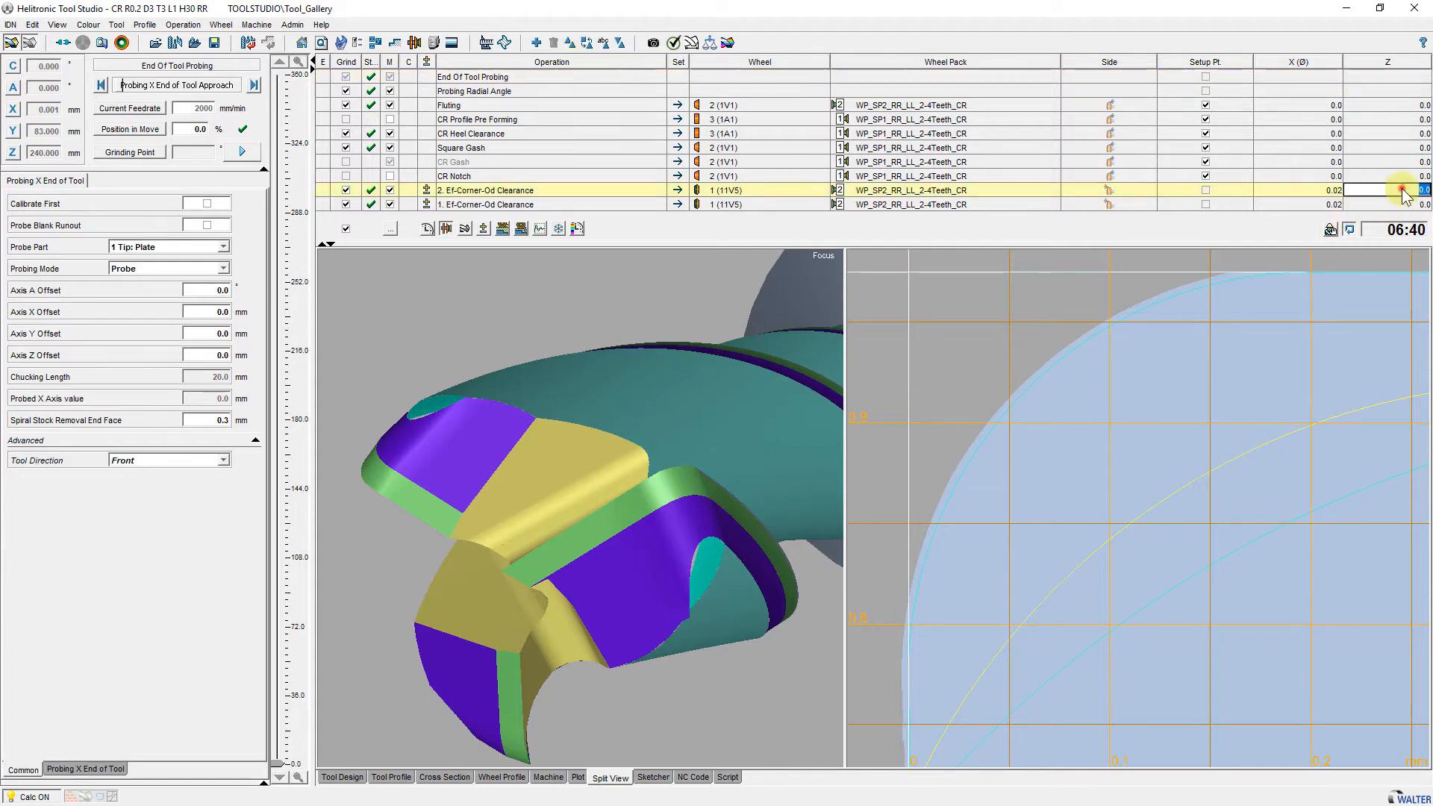
{"action": "left_click", "coordinate": [484, 205]}
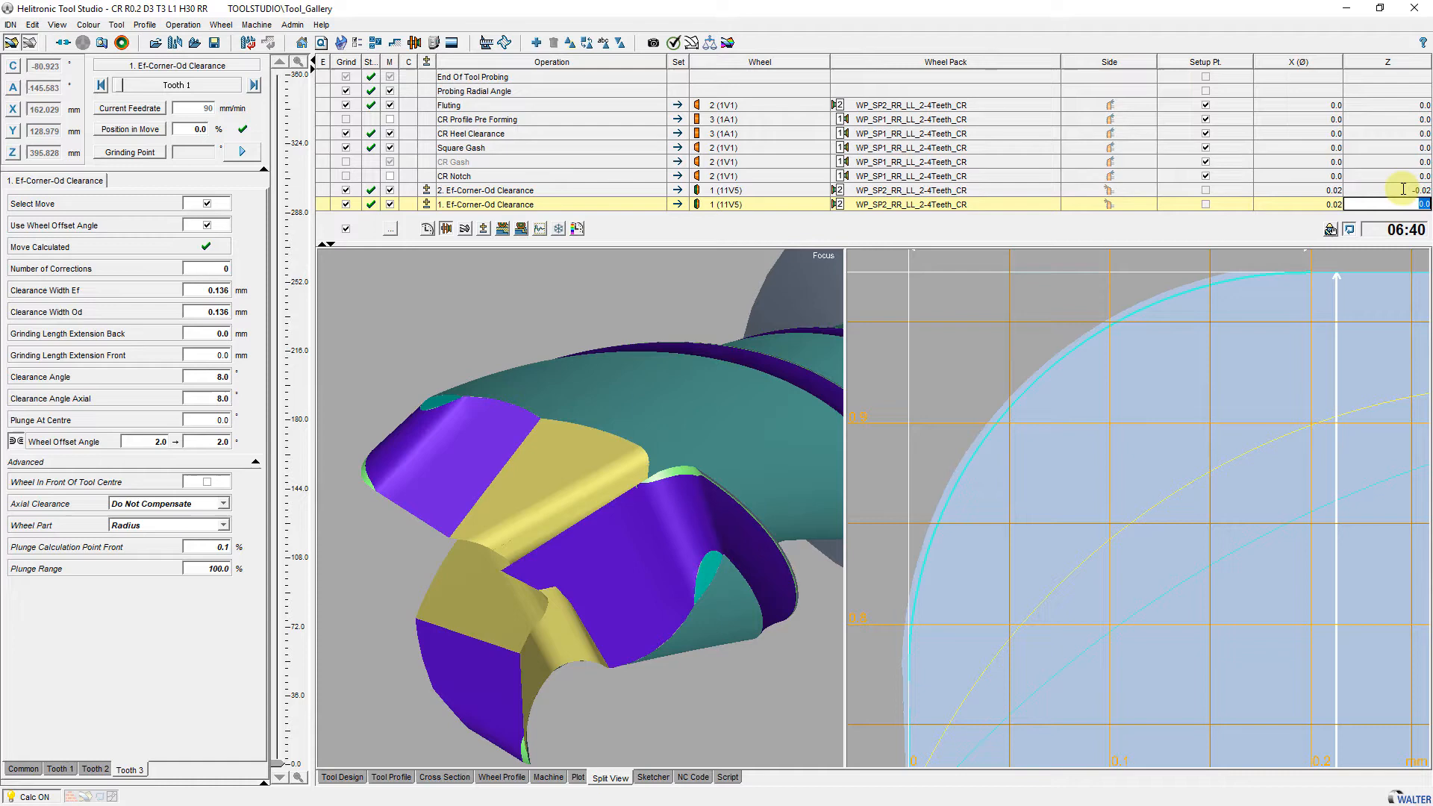
{"action": "left_click", "coordinate": [473, 76]}
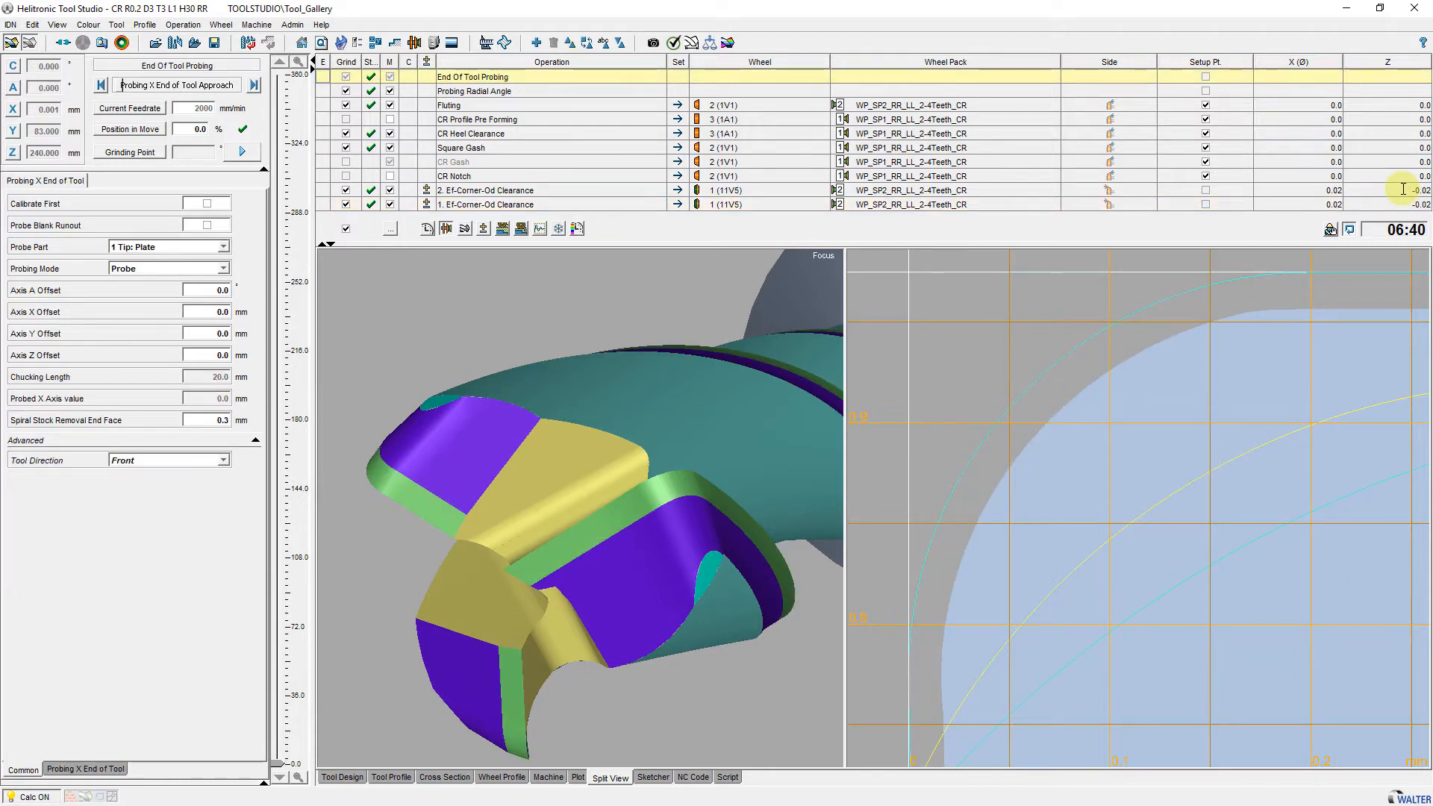
{"action": "left_click", "coordinate": [483, 205]}
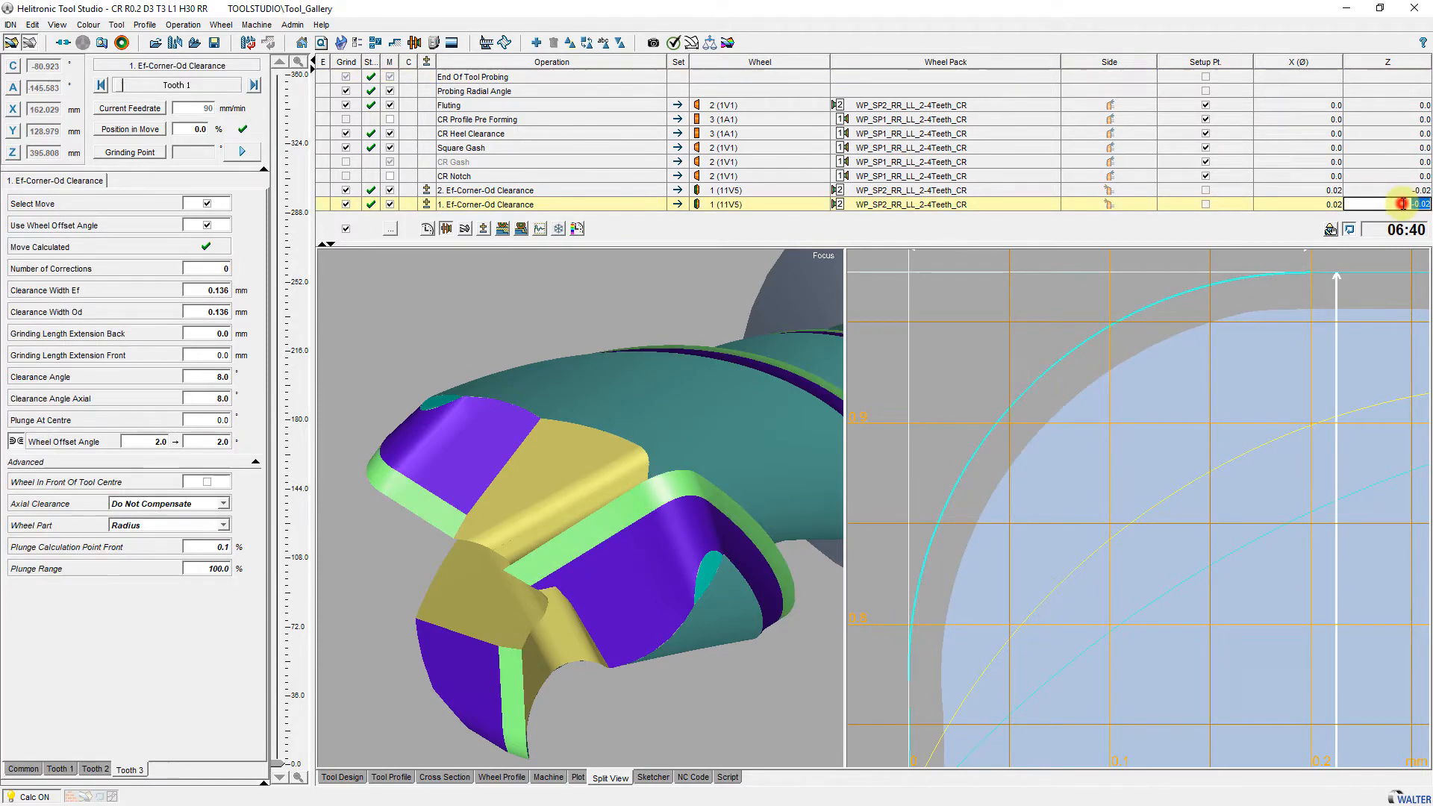
{"action": "left_click", "coordinate": [484, 190]}
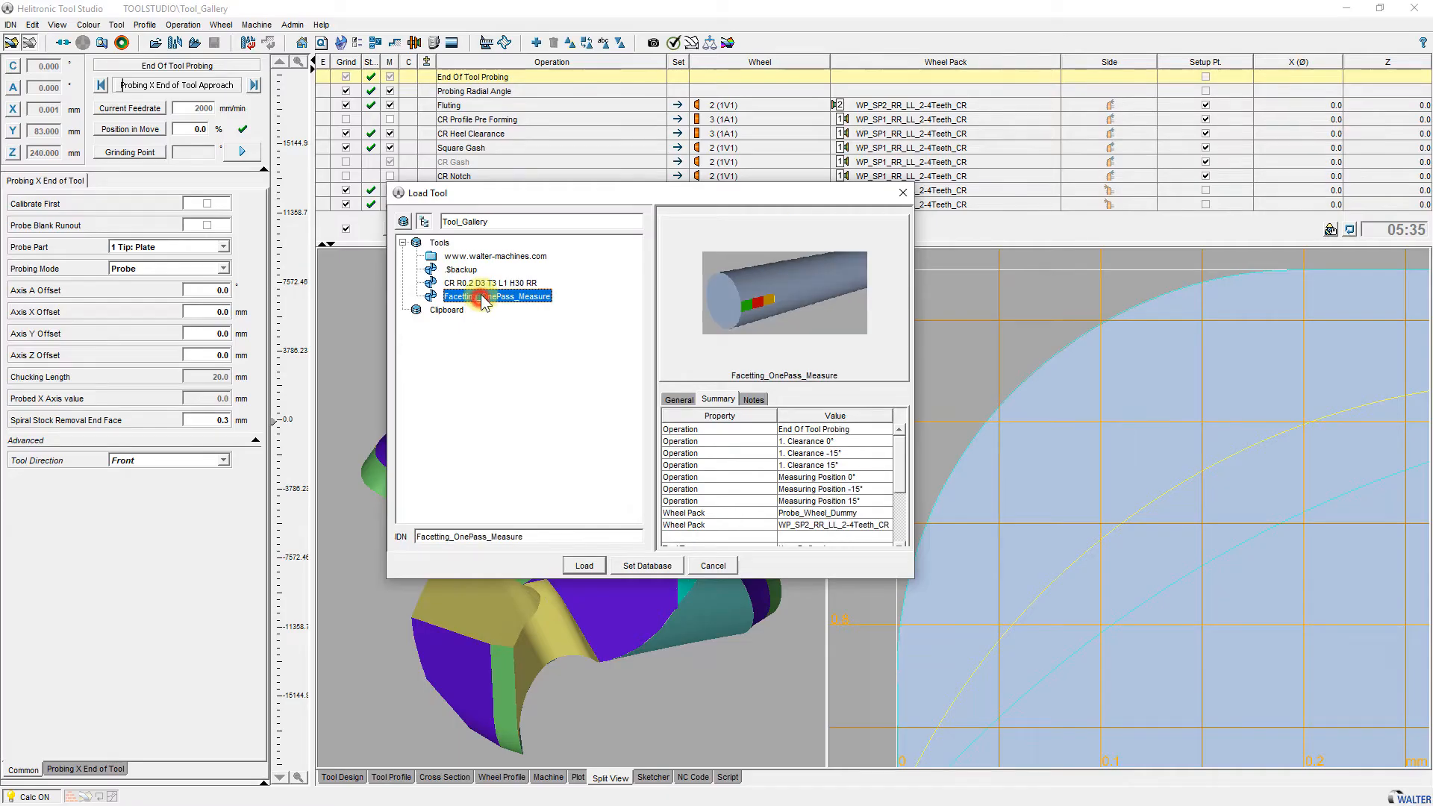
Load Facetting_OnePass_Measure and give its 15°, 0° and -15° clearances X(Ø) offset 0.02.
{"action": "left_click", "coordinate": [584, 565]}
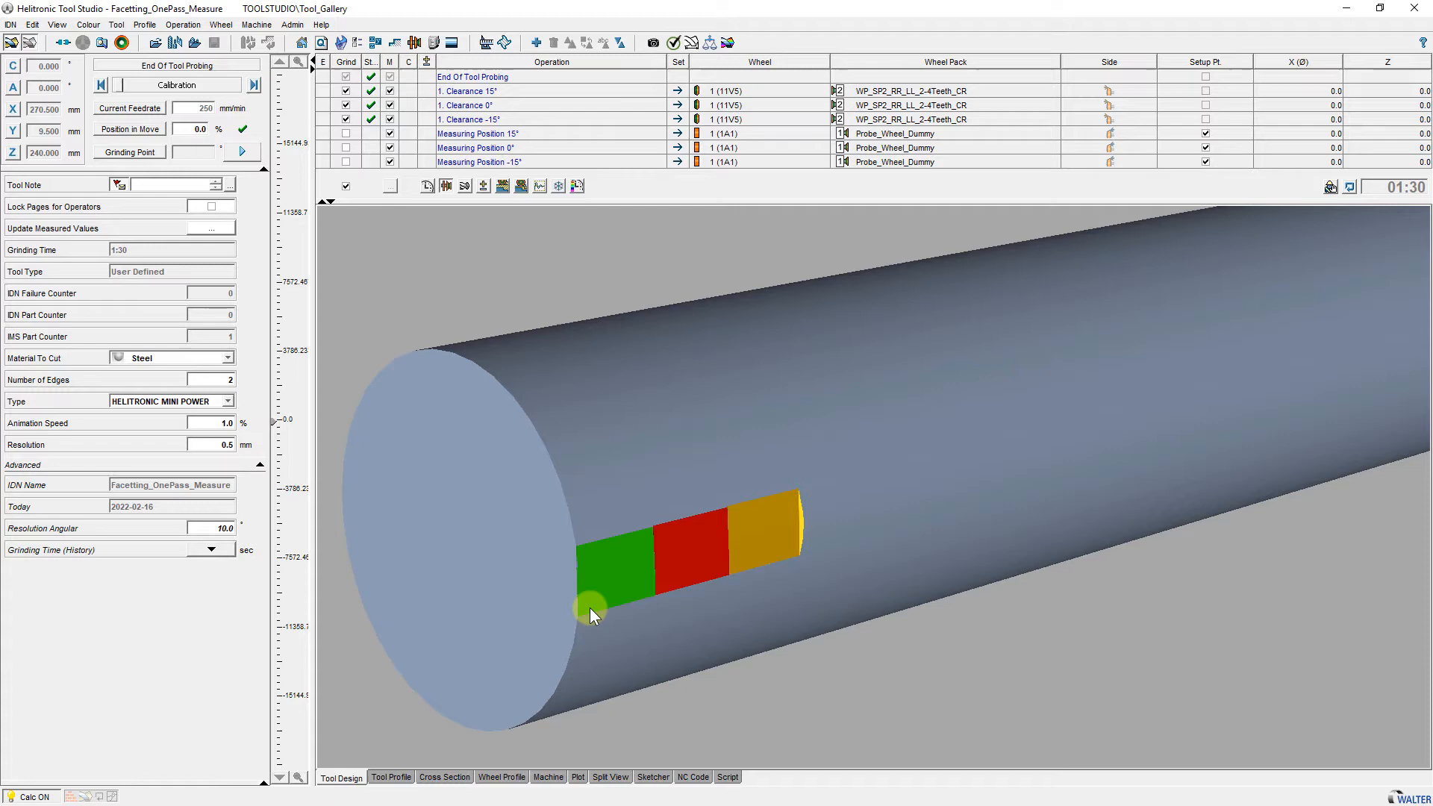
{"action": "left_click", "coordinate": [548, 777]}
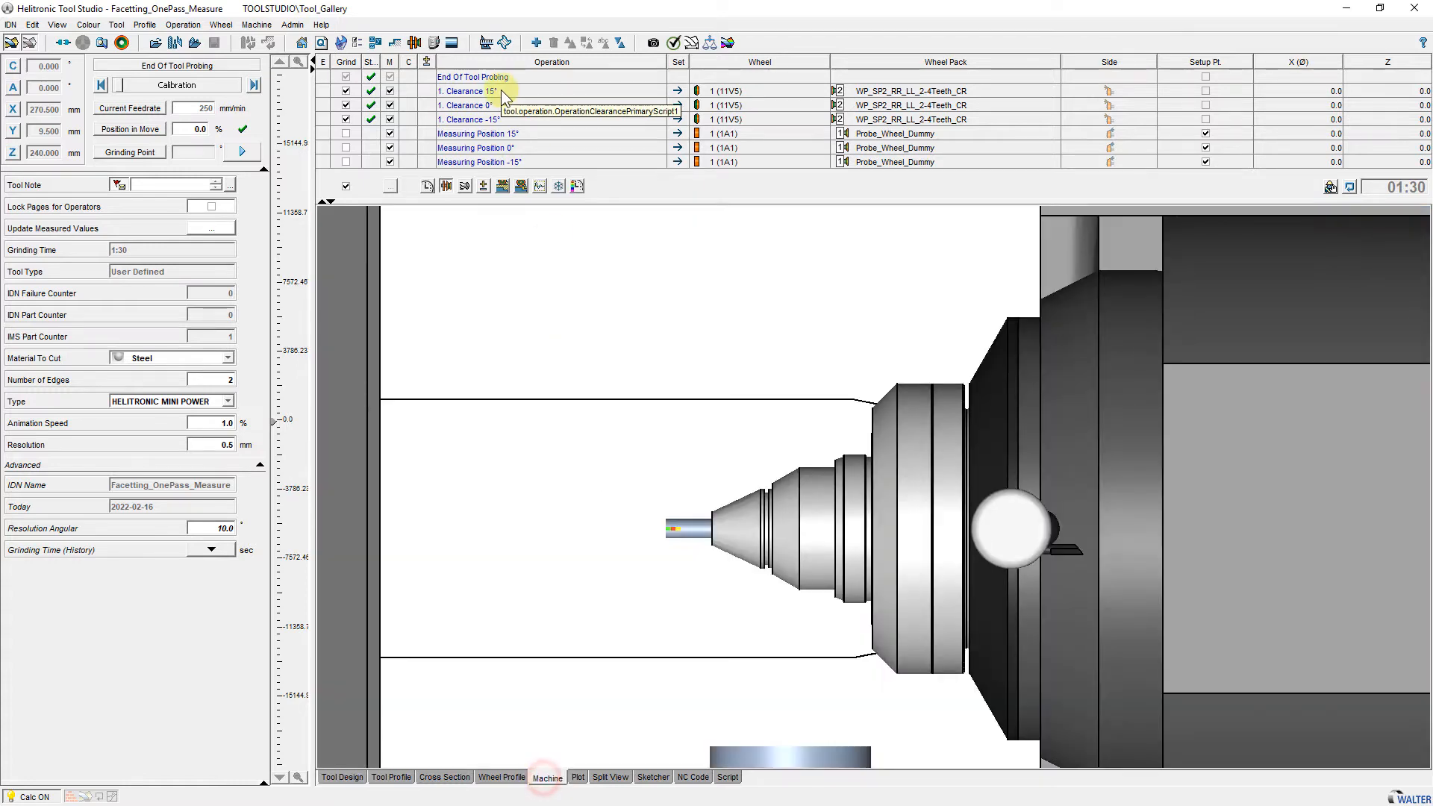
{"action": "left_click", "coordinate": [469, 105]}
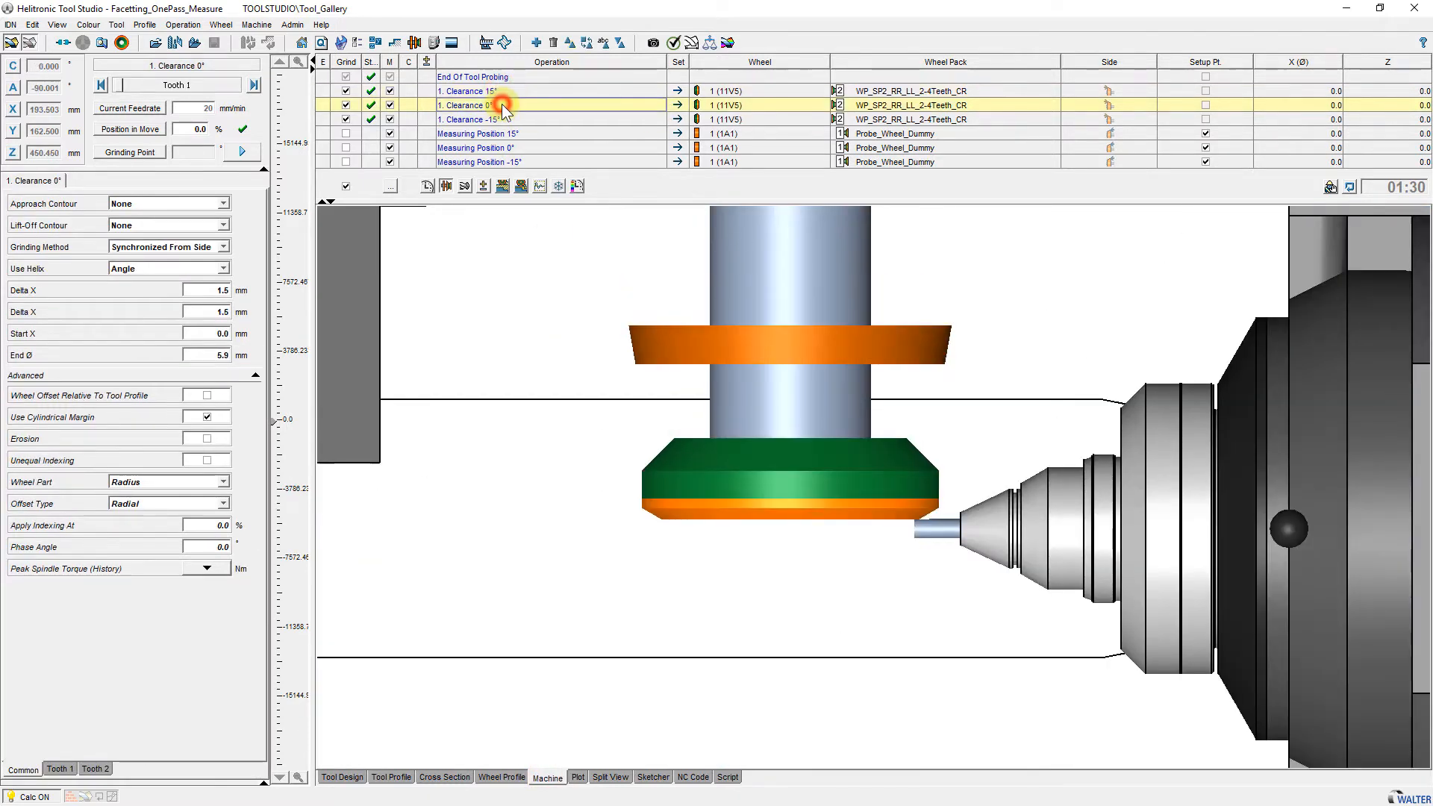
{"action": "left_click", "coordinate": [475, 119]}
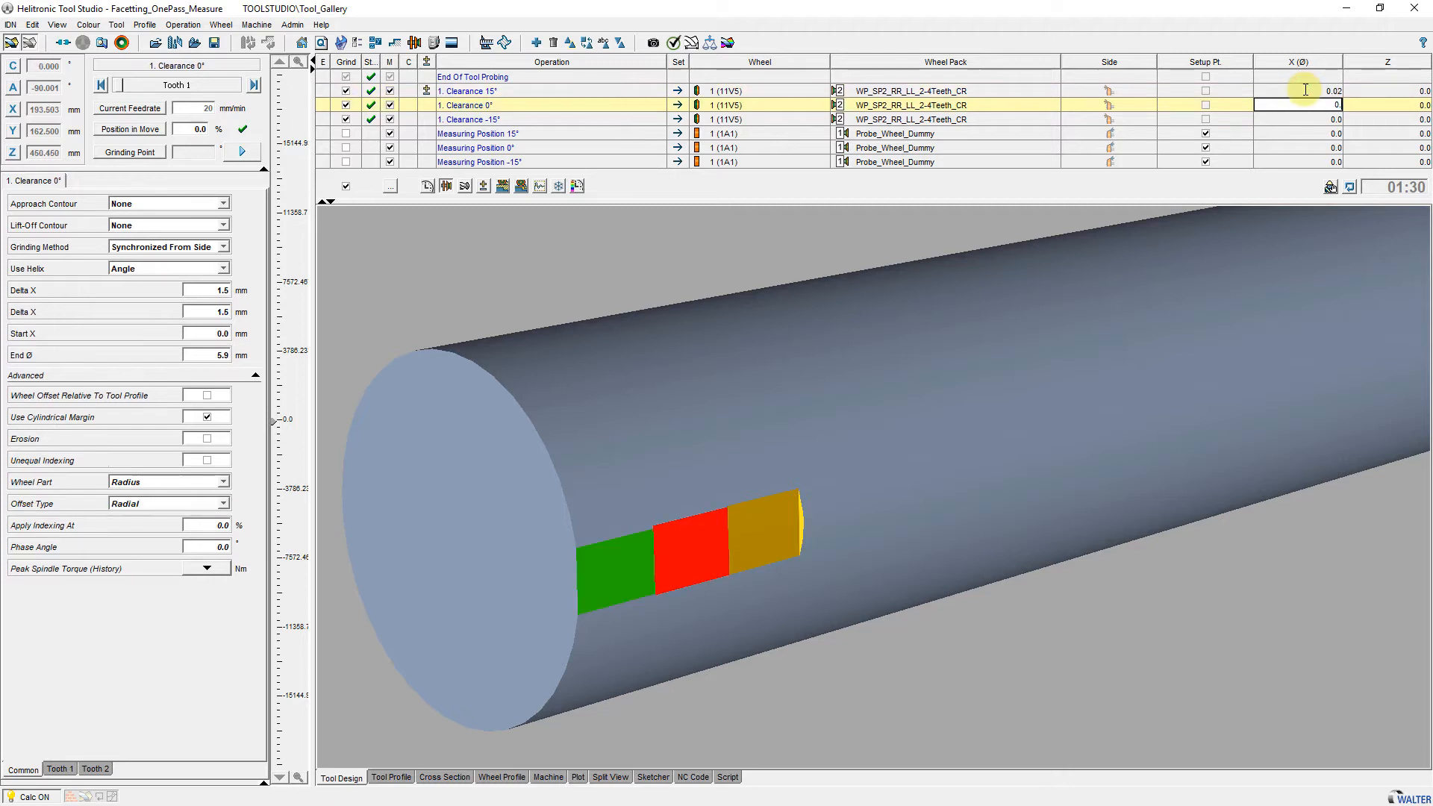
{"action": "left_click", "coordinate": [466, 119]}
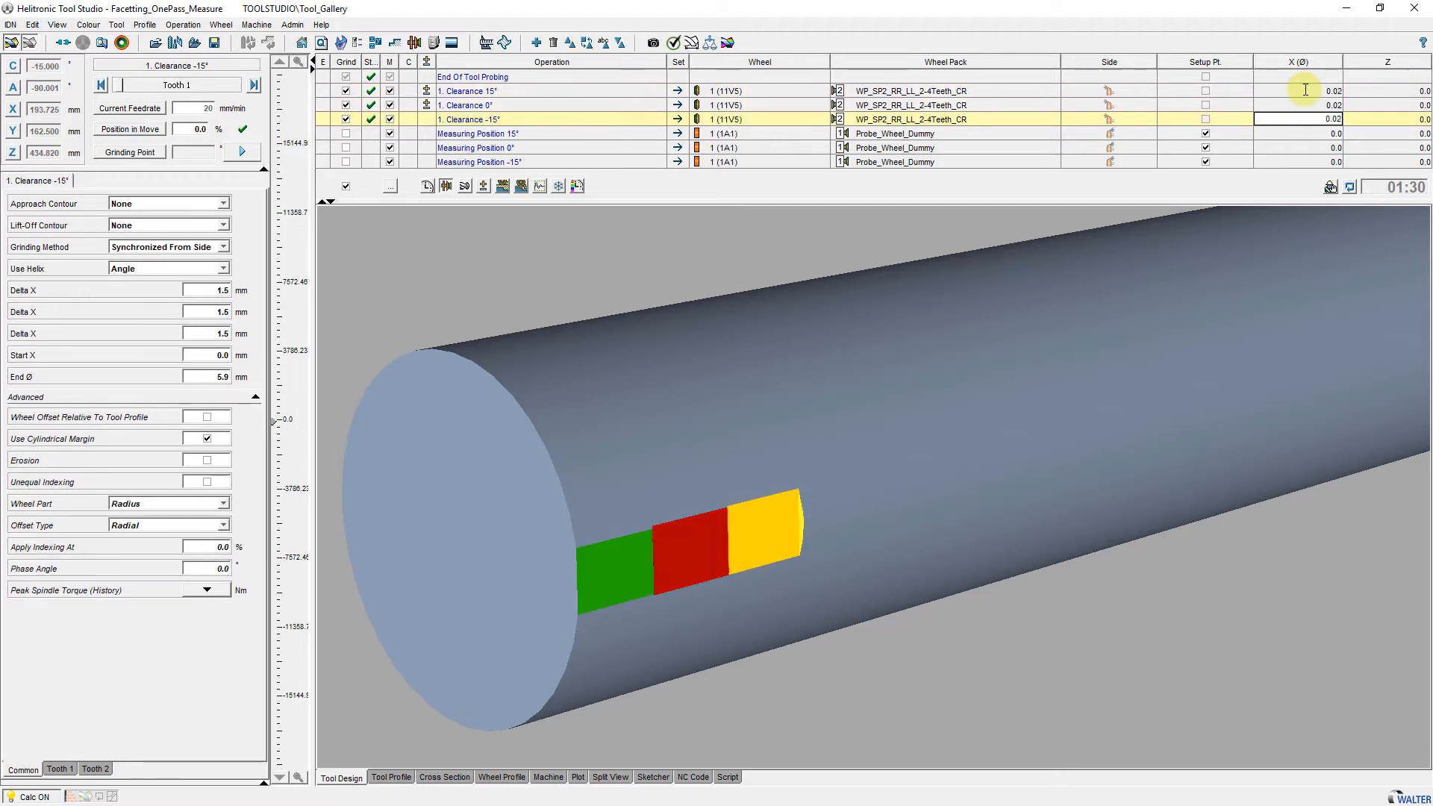
{"action": "left_click", "coordinate": [475, 133]}
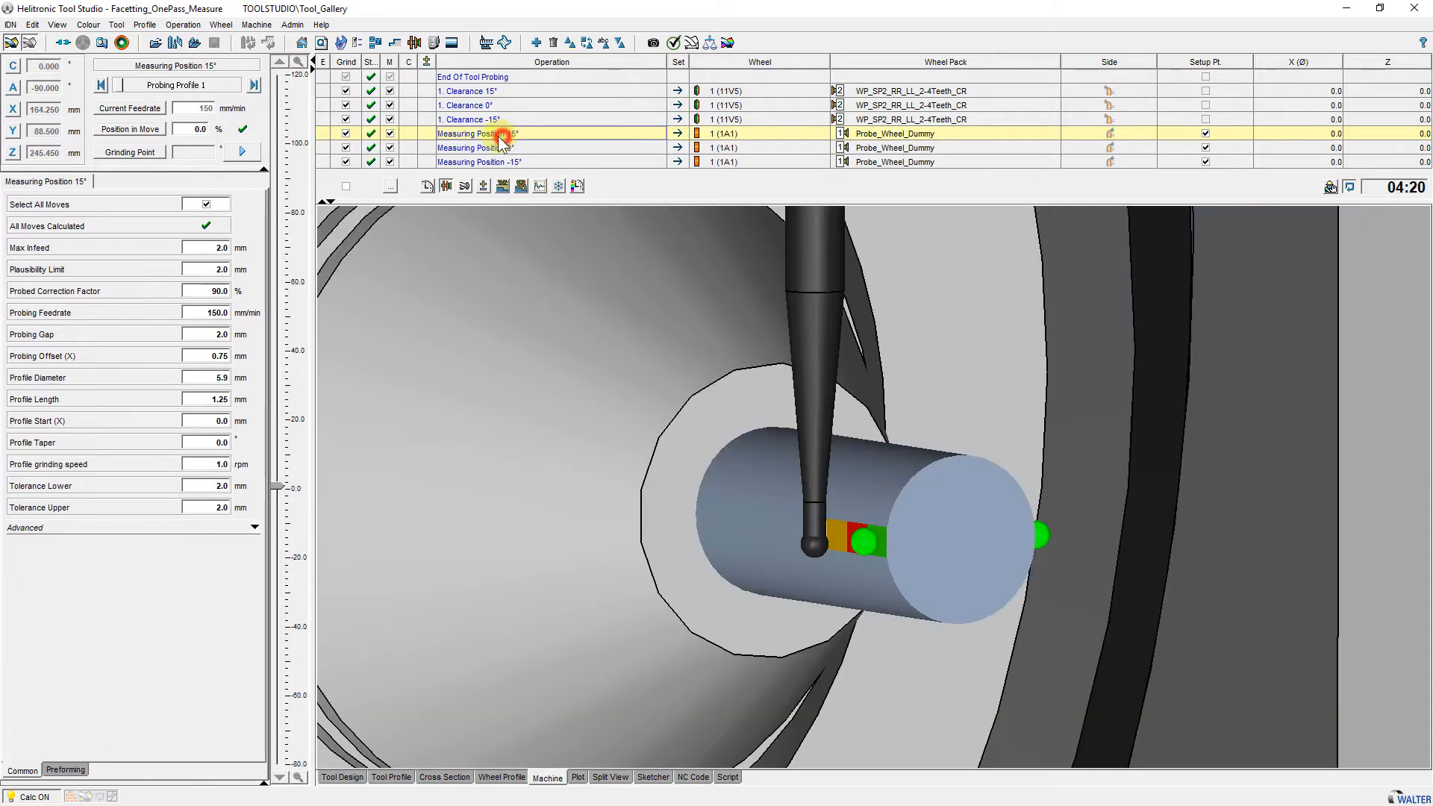
Simulate the probe approaching the ground flats at Measuring Position 15°.
{"action": "left_click", "coordinate": [242, 151]}
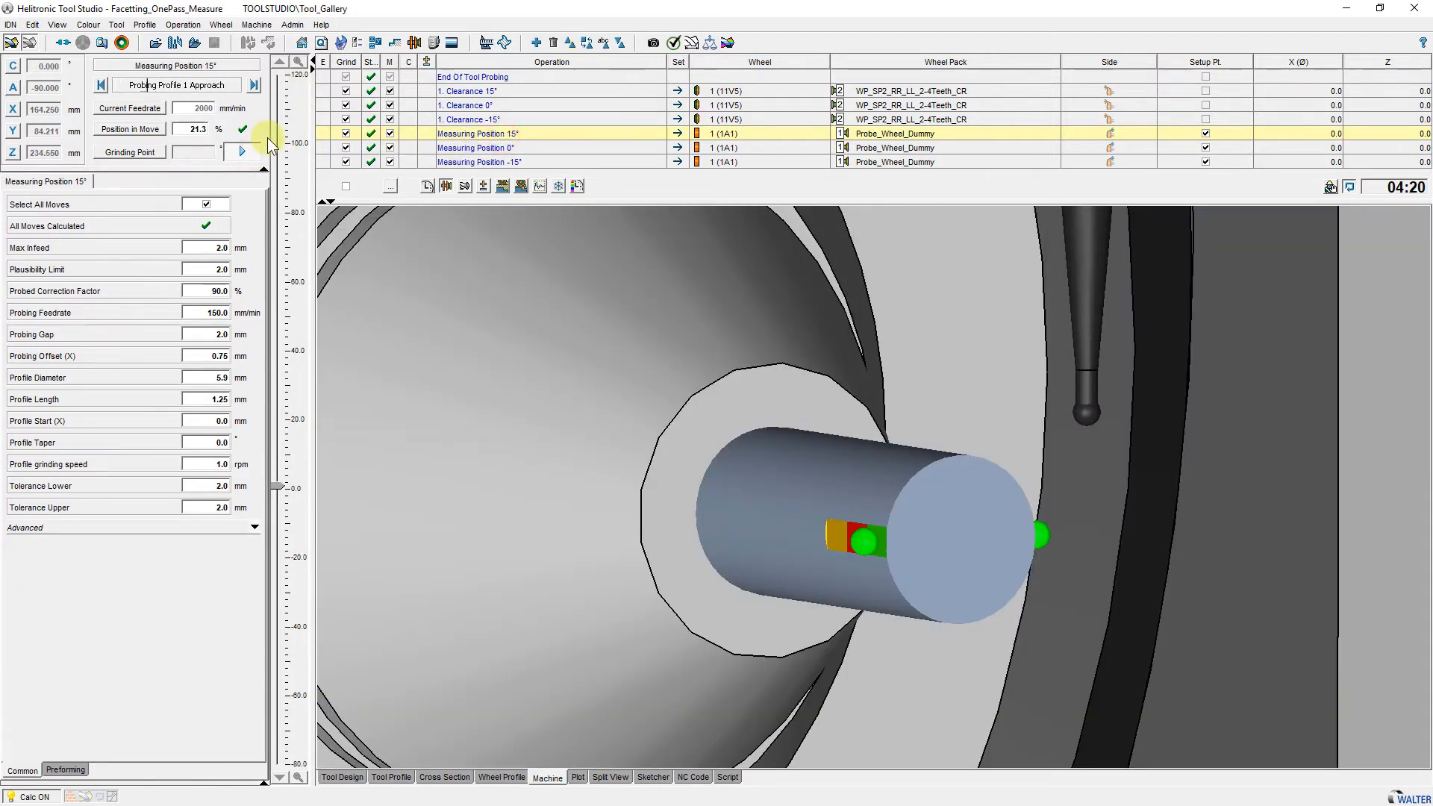
{"action": "left_click", "coordinate": [242, 152]}
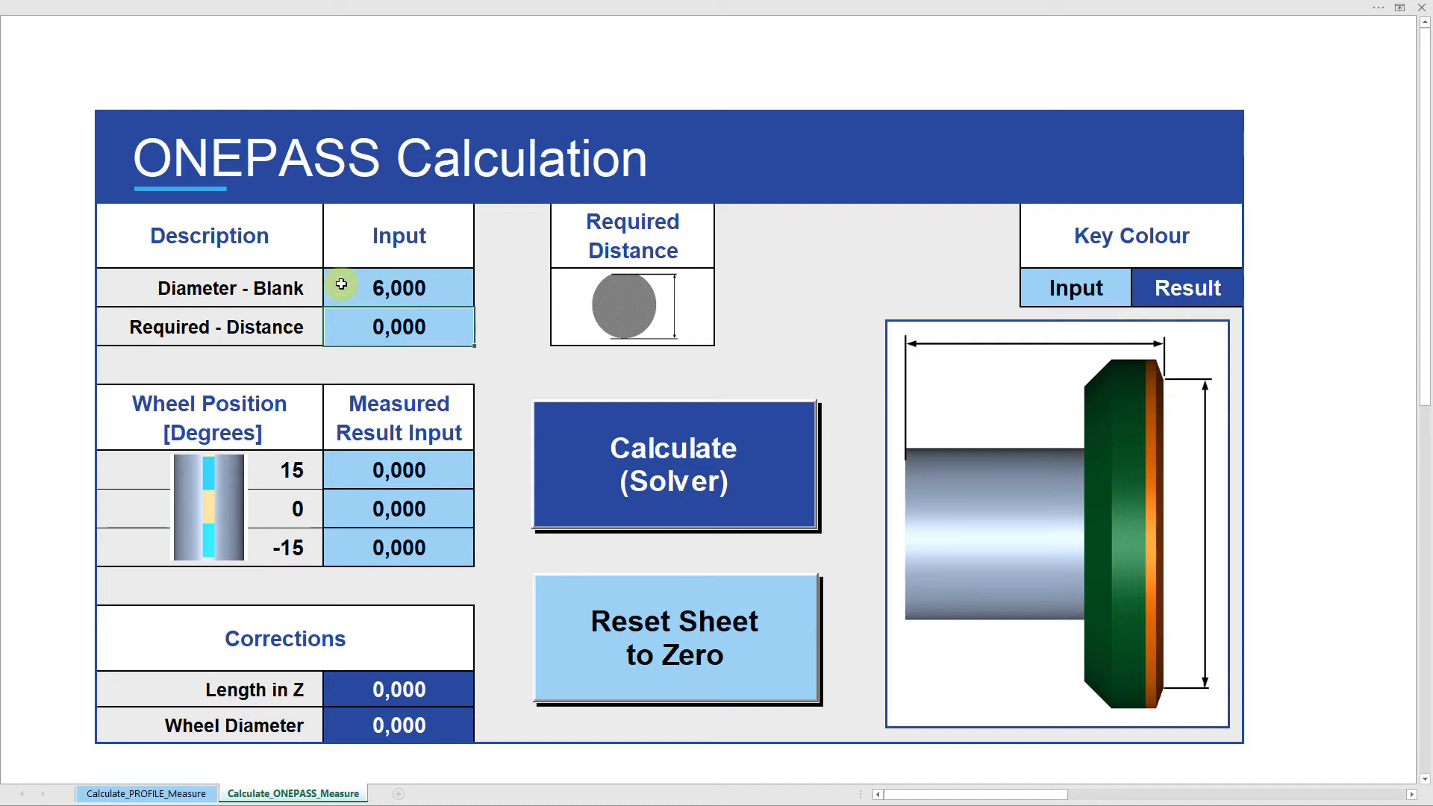
Enter 5,900 required distance with 5,910/5,900/5,890 measurements and calculate the -0,039 wheel diameter correction.
{"action": "type", "text": "5,900"}
{"action": "left_click", "coordinate": [398, 470]}
{"action": "type", "text": "5,910"}
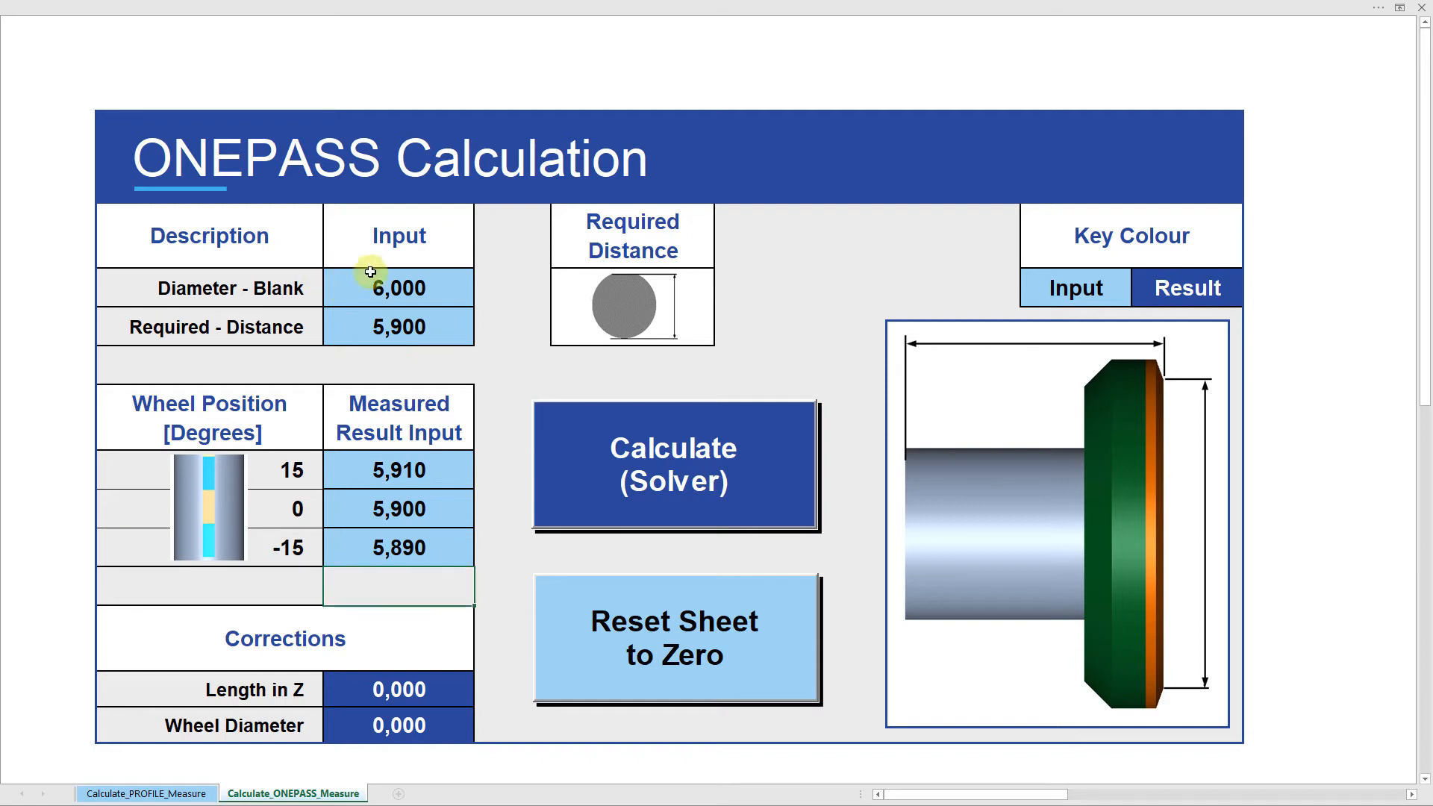
{"action": "left_click", "coordinate": [673, 466]}
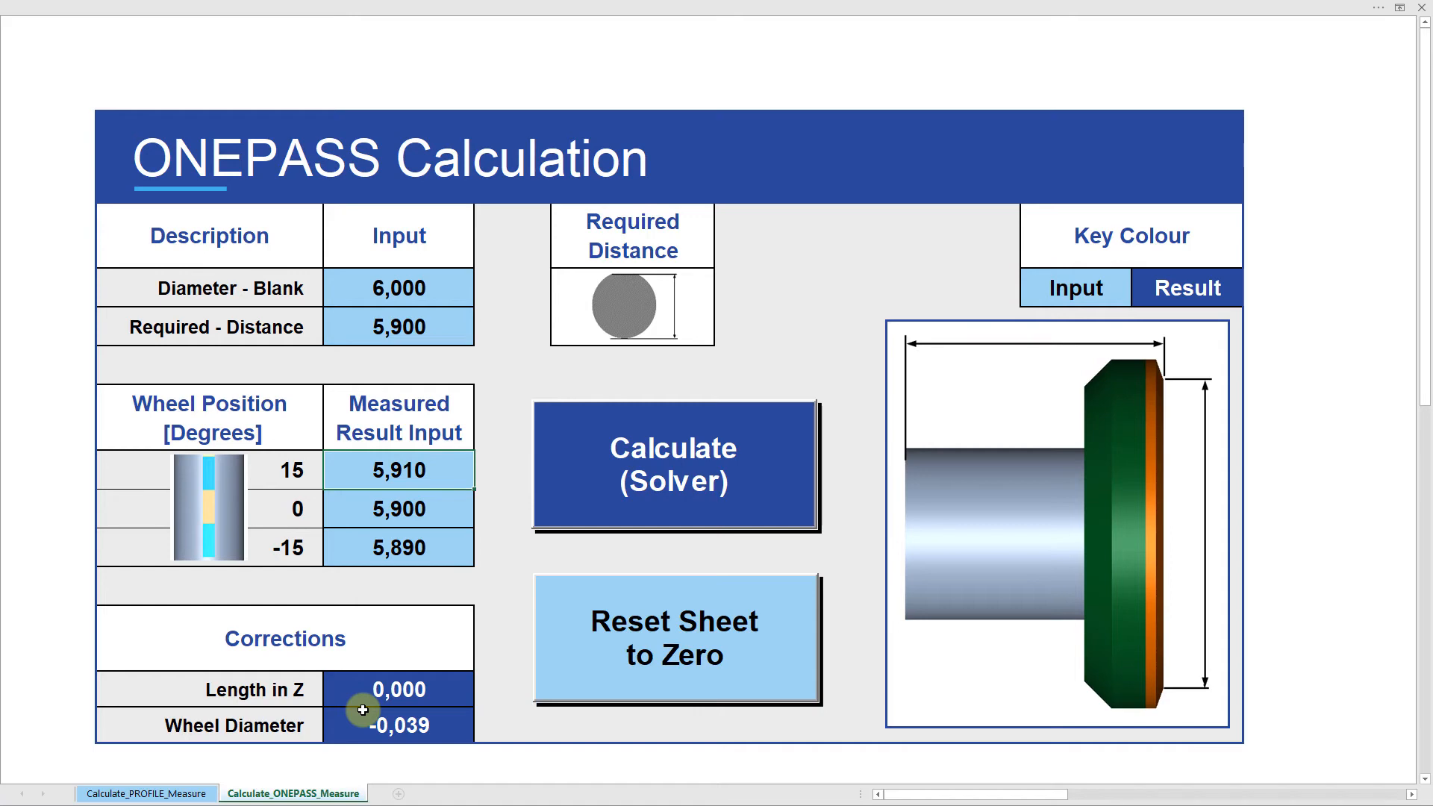
{"action": "left_click", "coordinate": [144, 792]}
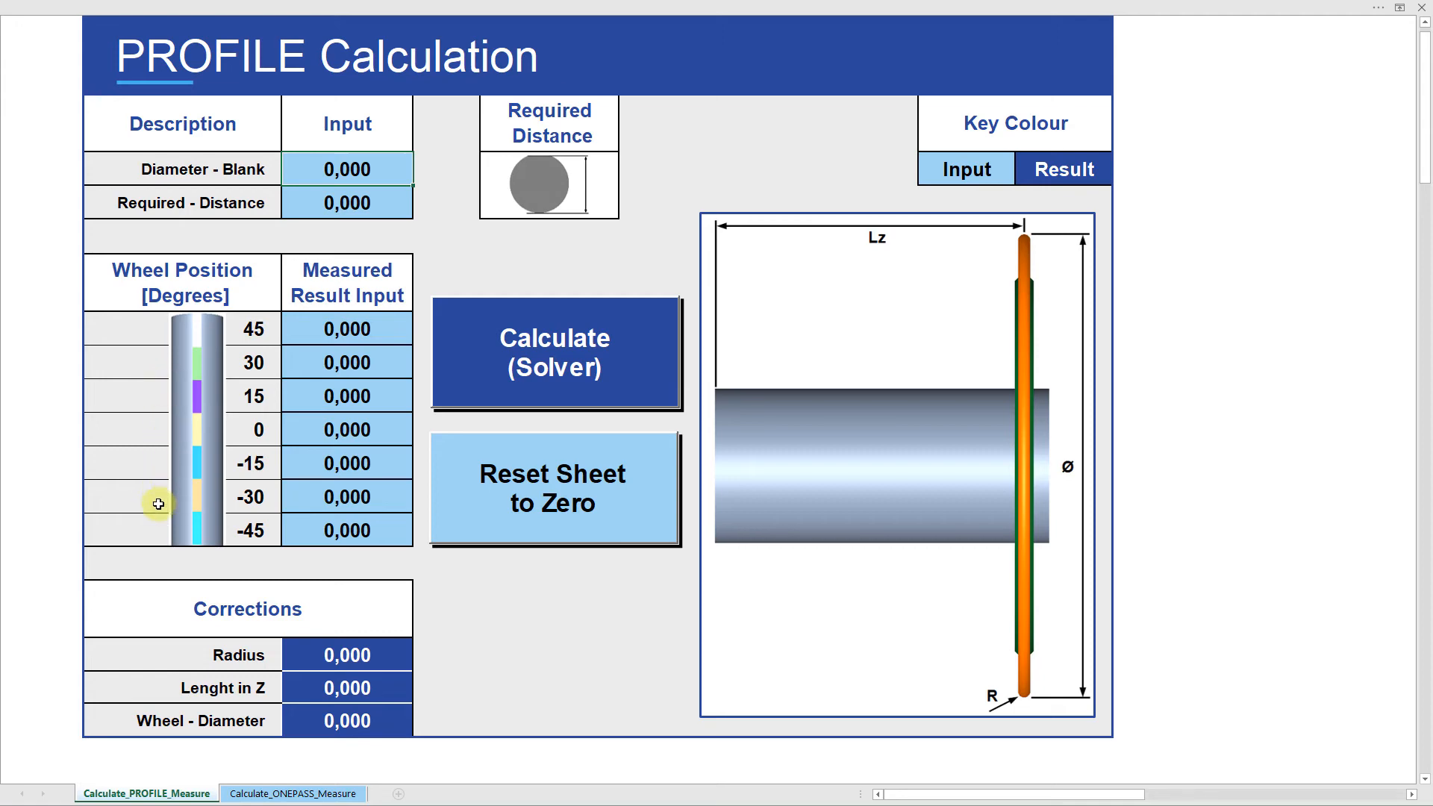
{"action": "mouse_move", "coordinate": [893, 658]}
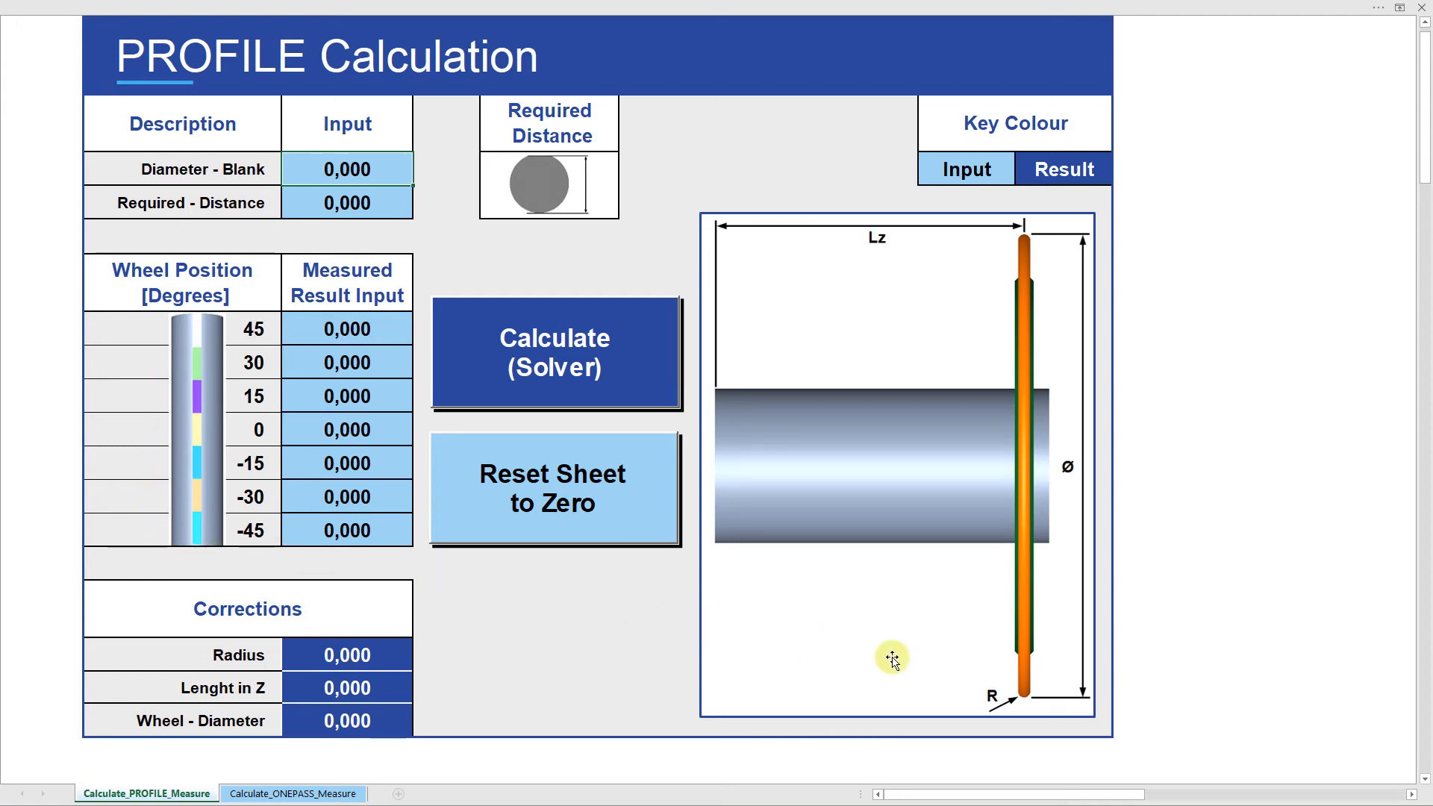